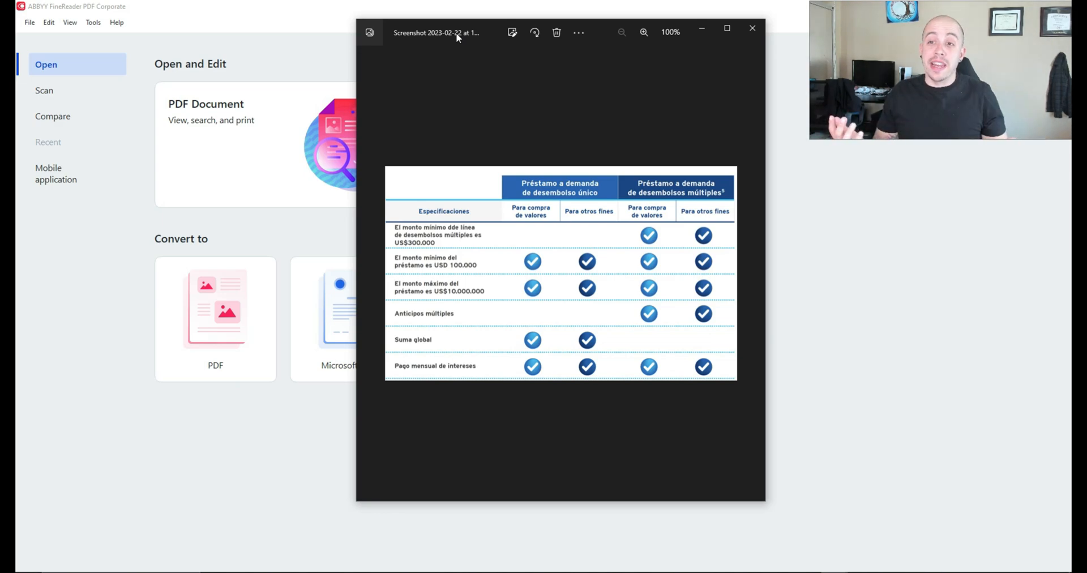
Step: Load the Spanish loan-table screenshot PNG into a new OCR Editor project
click(750, 29)
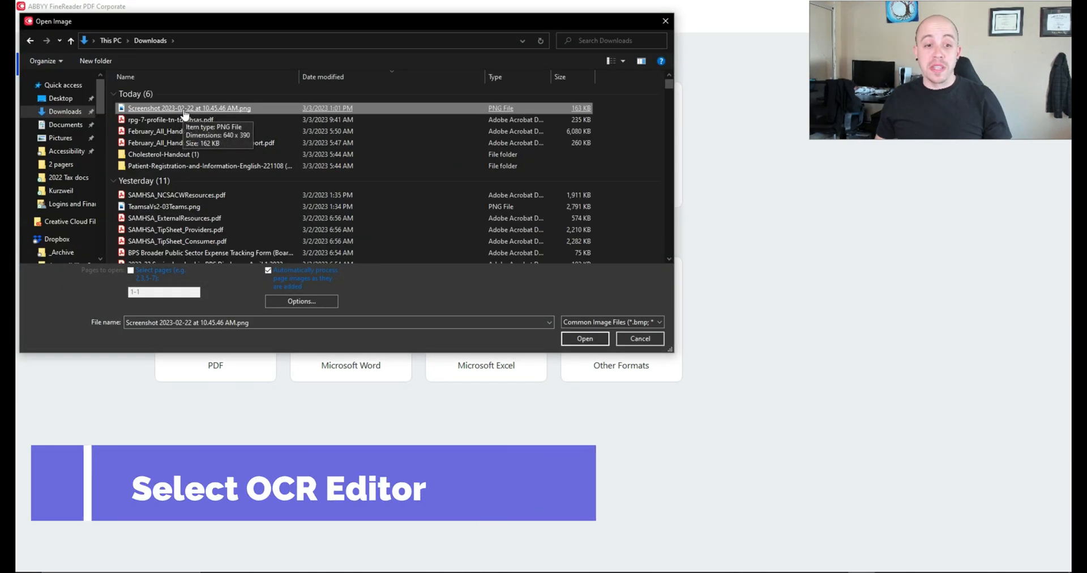
click(585, 339)
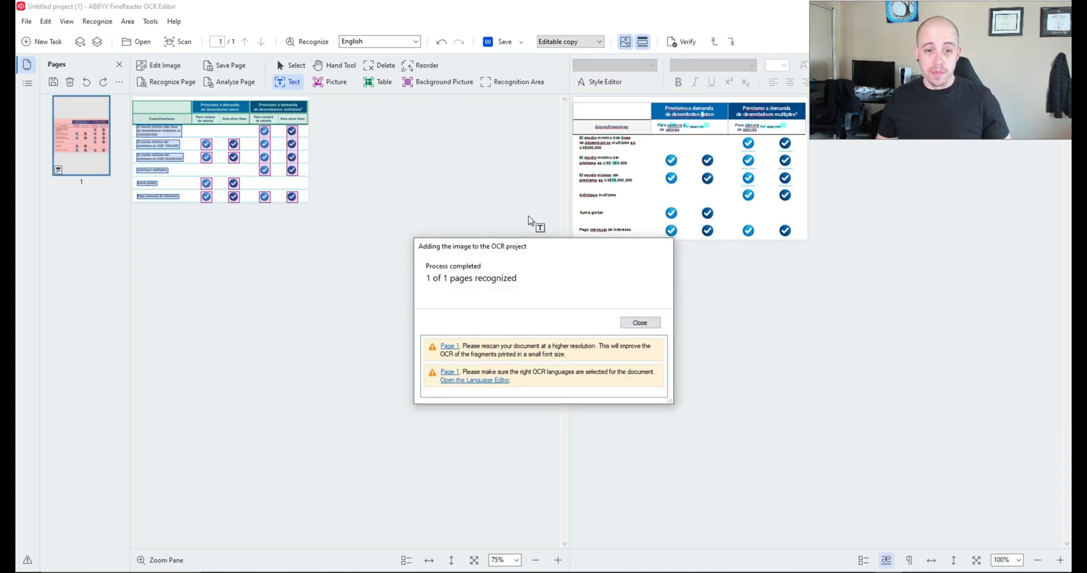
Step: Dismiss the completion message and delete all areas and recognized text from the page
click(640, 323)
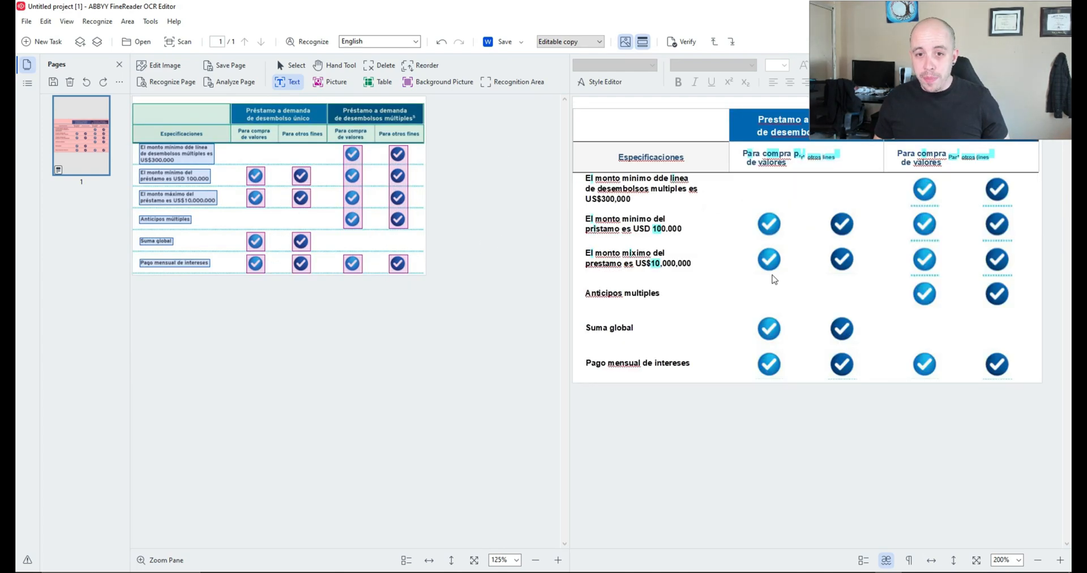
mouse_move(321, 227)
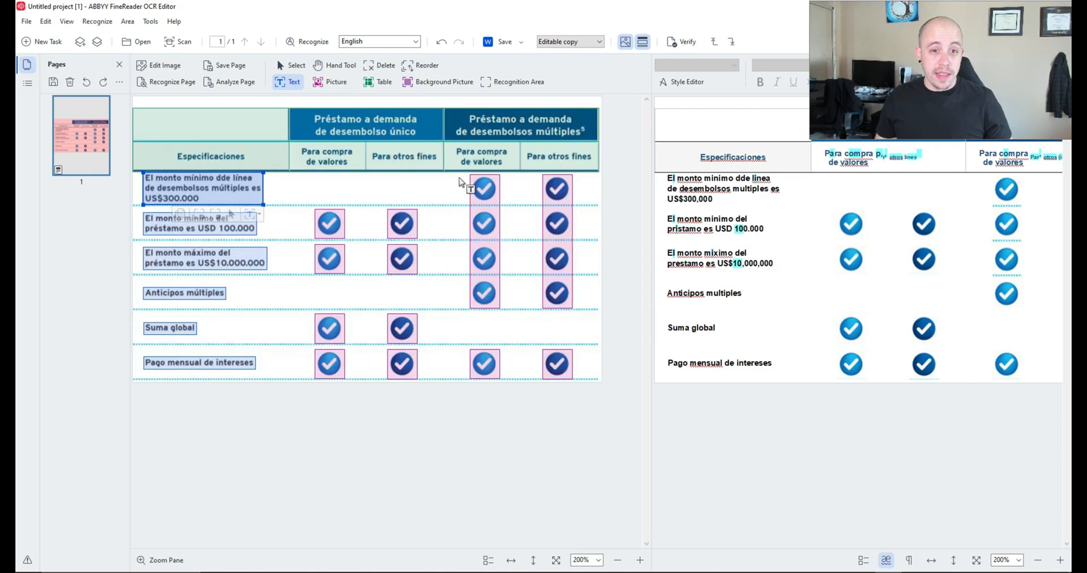
right_click(469, 187)
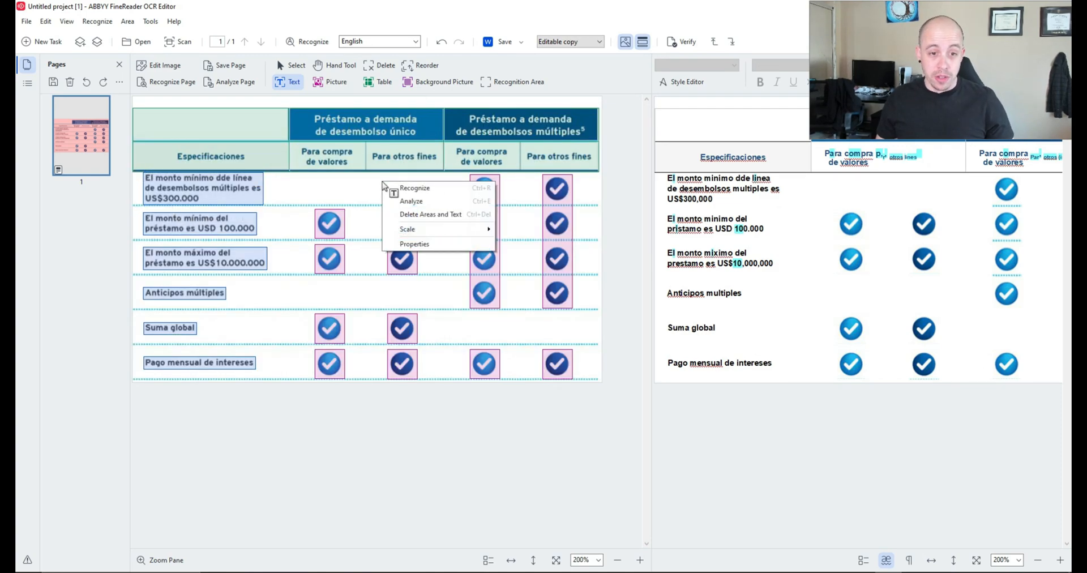
click(431, 214)
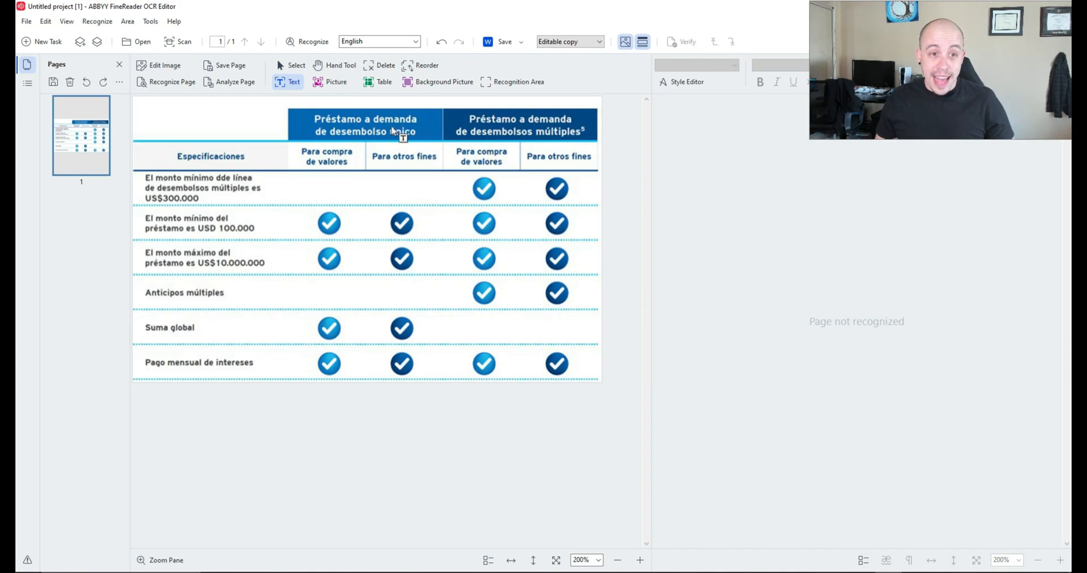
Step: Switch to the Table area tool to mark the grid as one table area
click(377, 83)
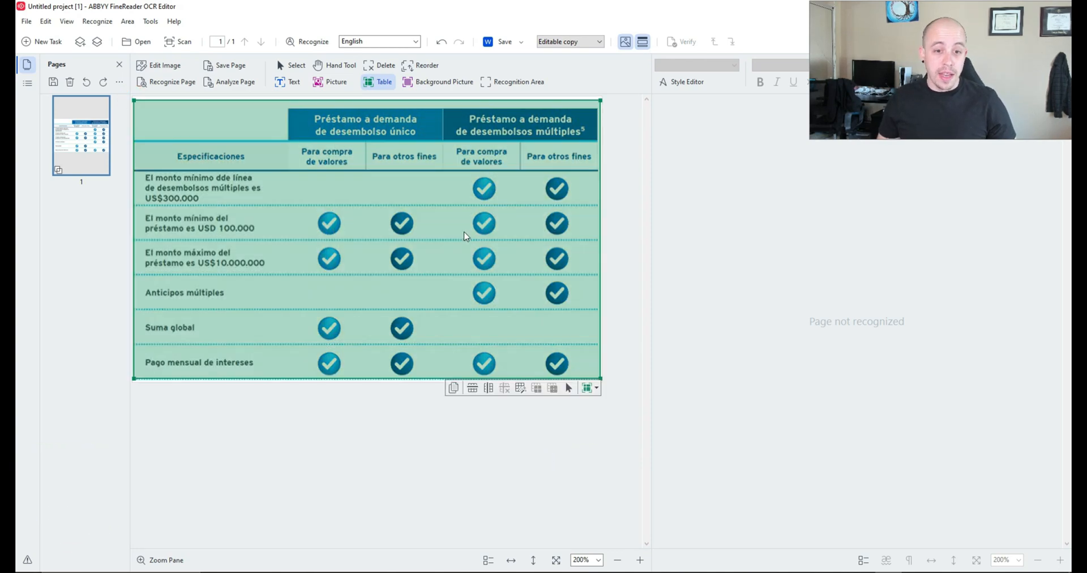
mouse_move(520, 389)
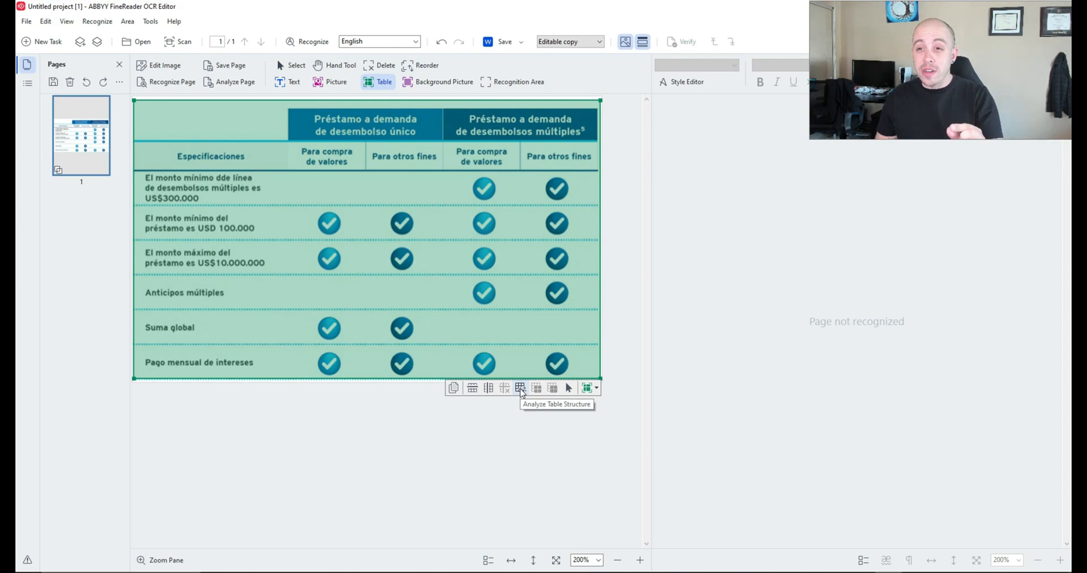
mouse_move(521, 391)
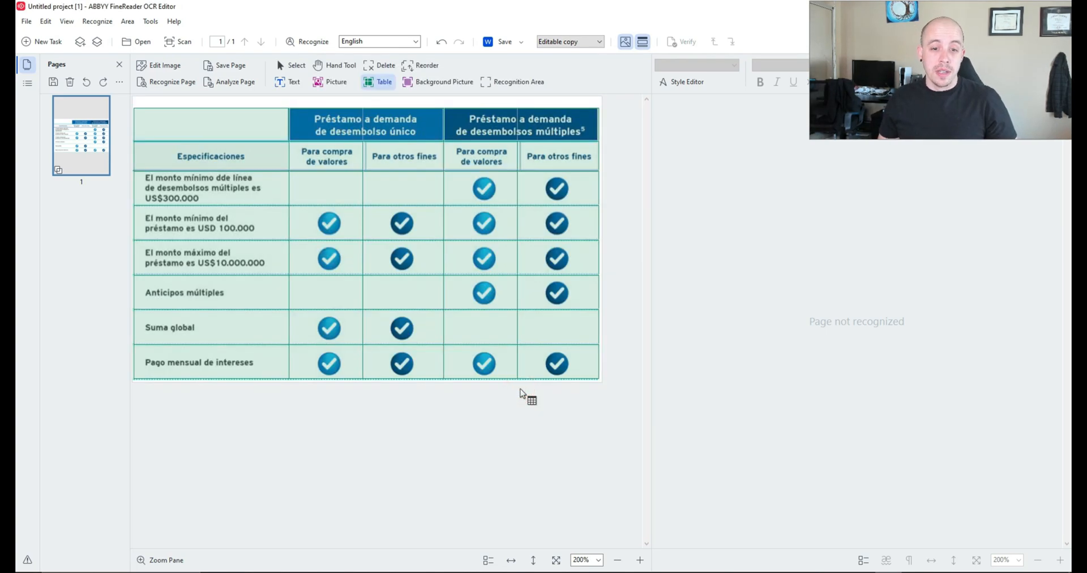
mouse_move(266, 107)
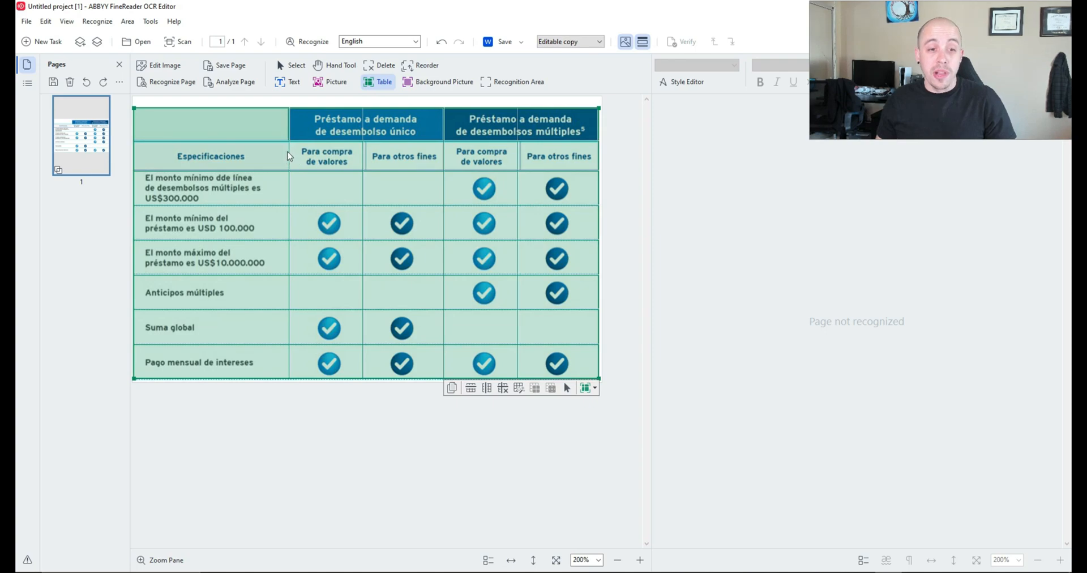
mouse_move(330, 133)
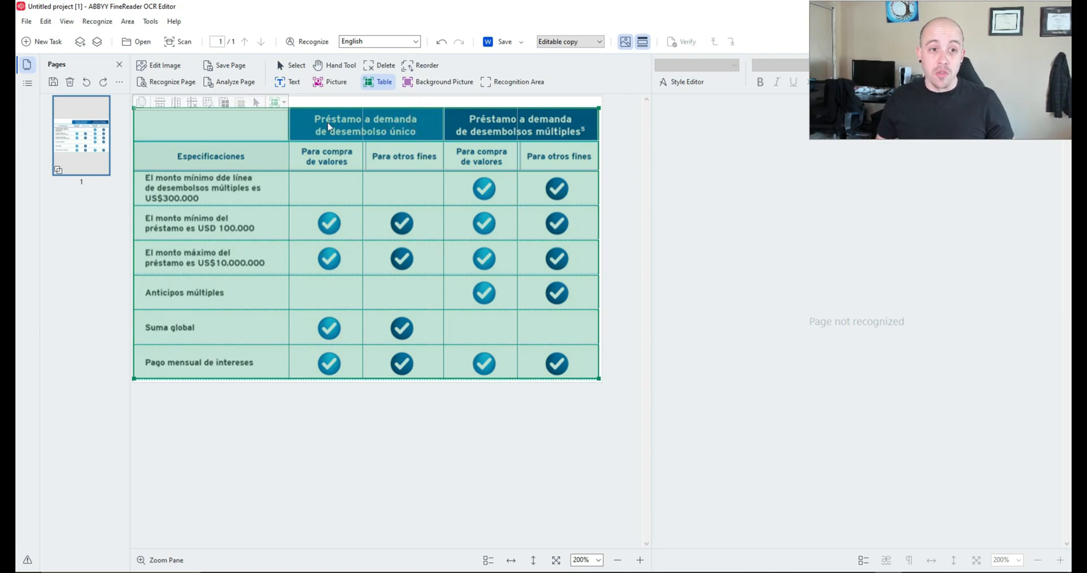
mouse_move(308, 42)
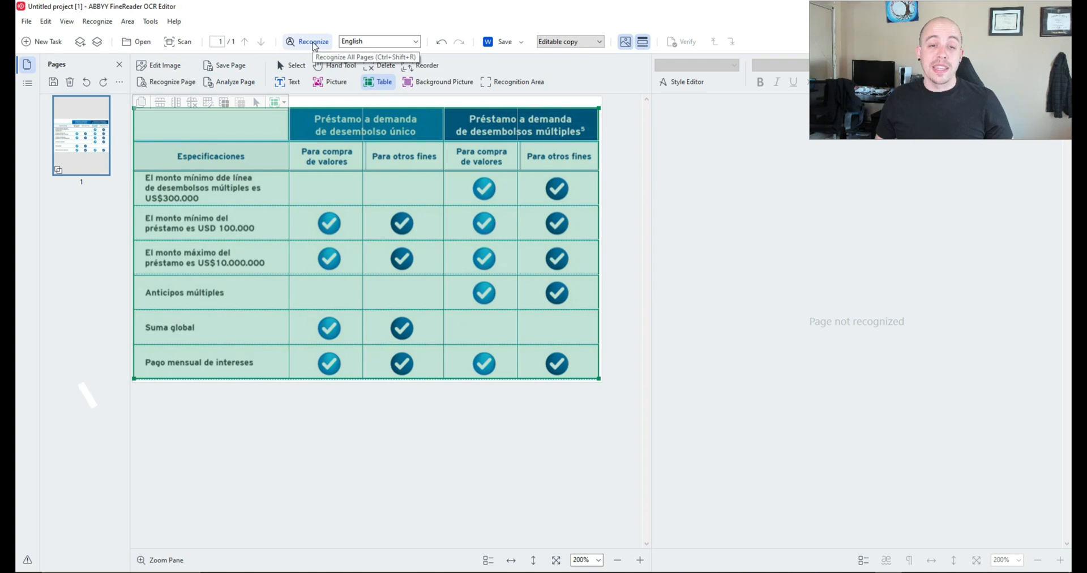
Step: Recognize the page, then re-recognize it with Spanish as the OCR language
click(312, 42)
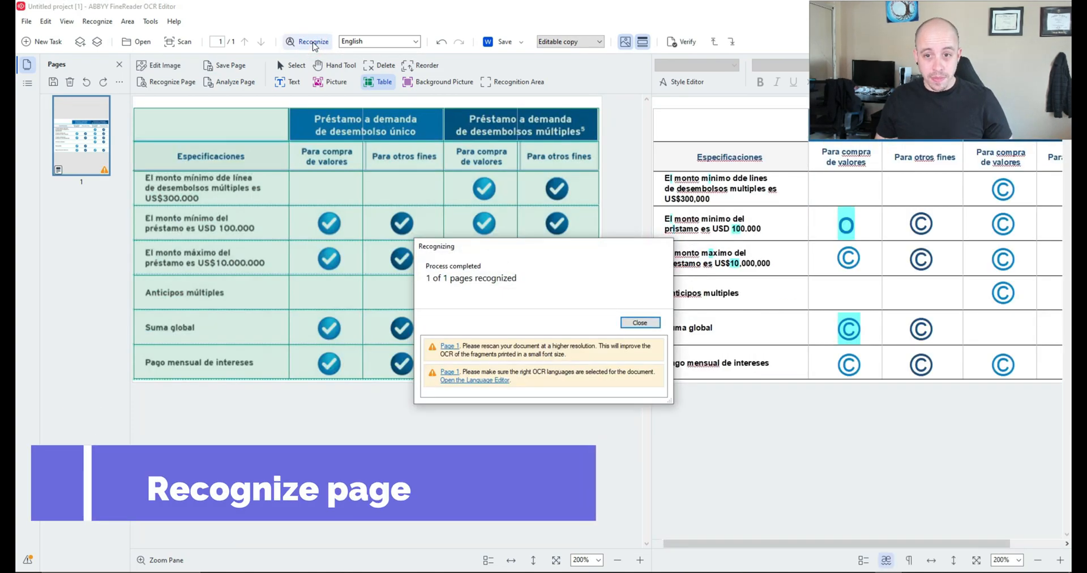
click(640, 323)
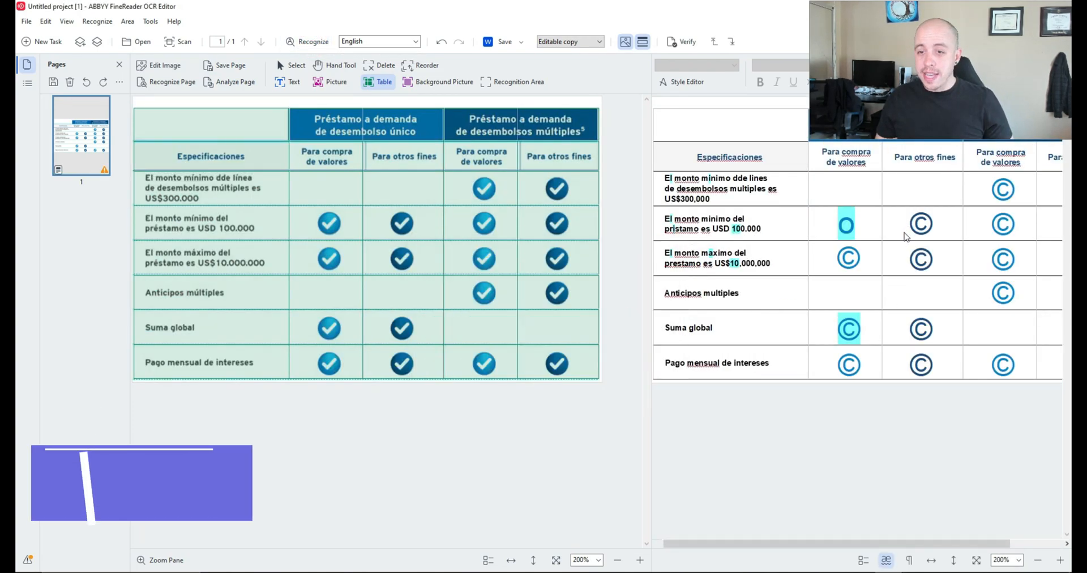
click(1023, 560)
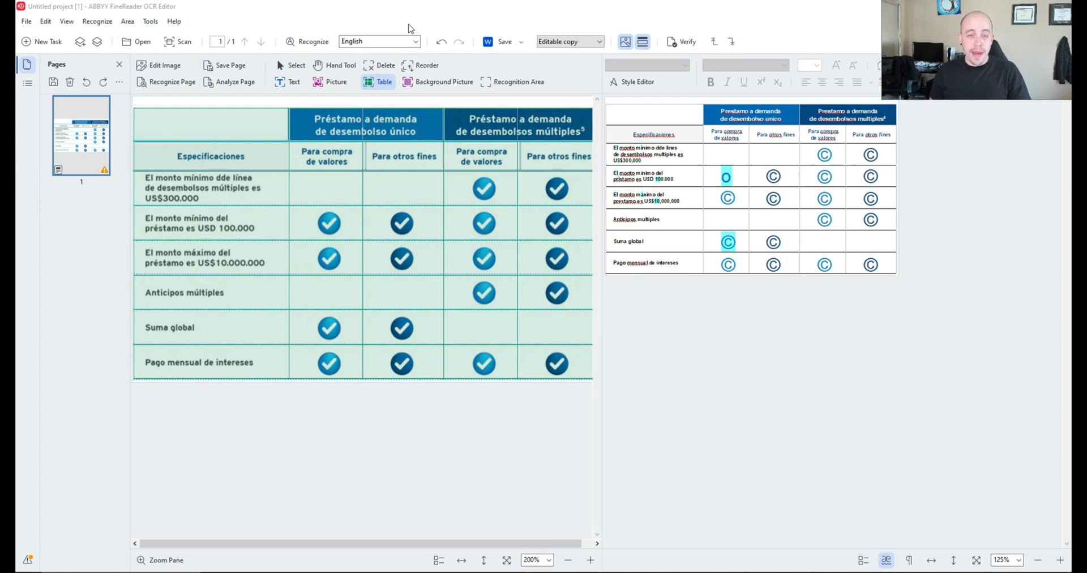
click(415, 42)
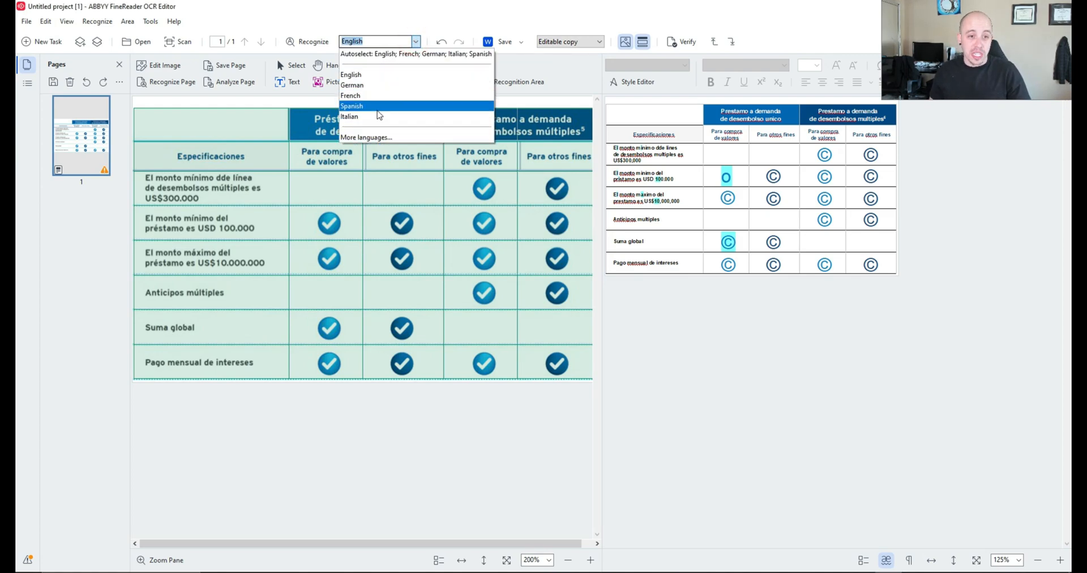
click(351, 106)
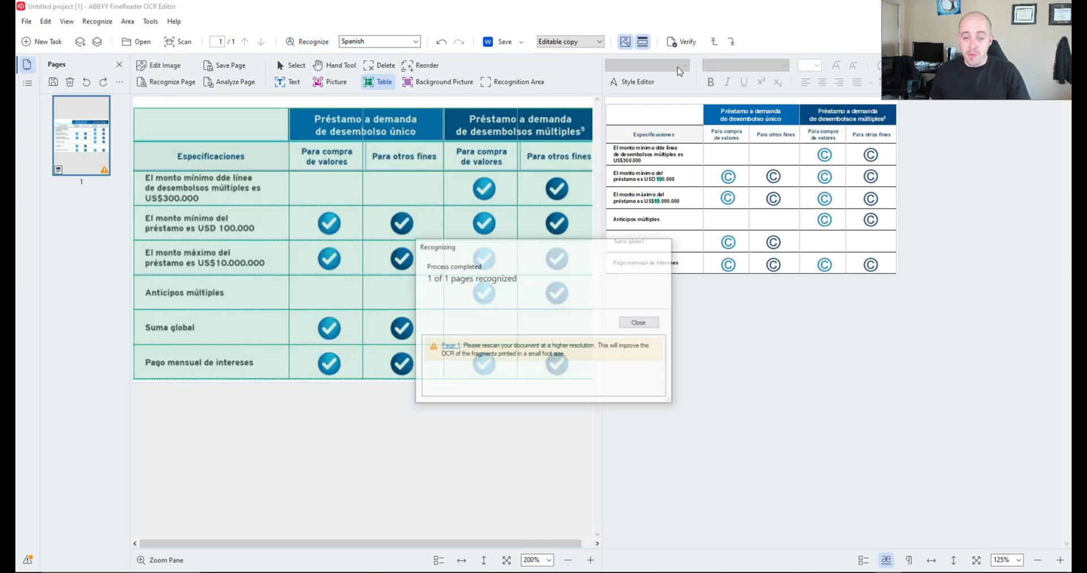
Step: Close the recognition summary before clearing the misread © marks from checkbox cells
click(638, 323)
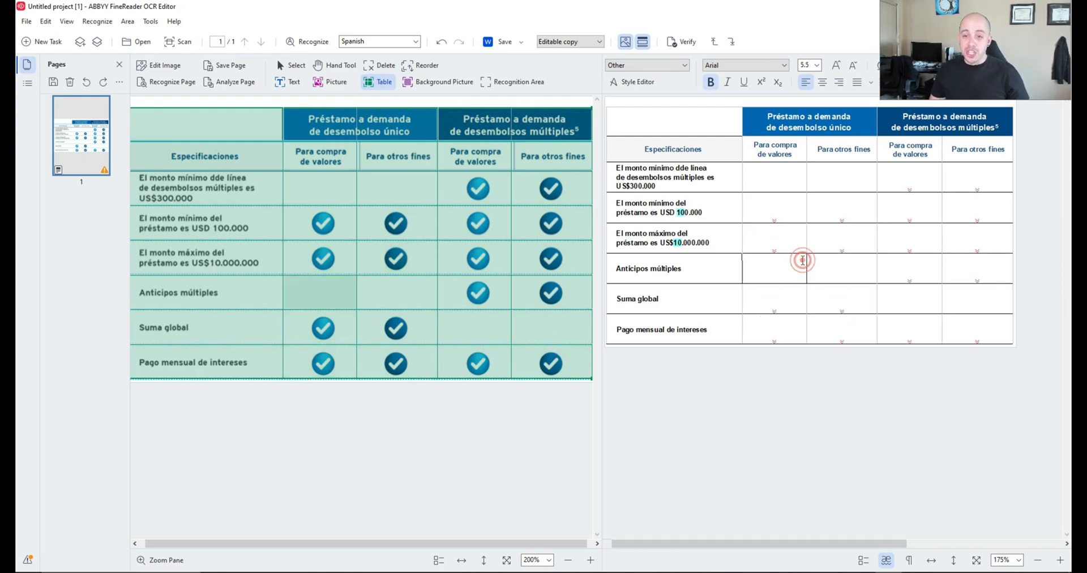
mouse_move(849, 174)
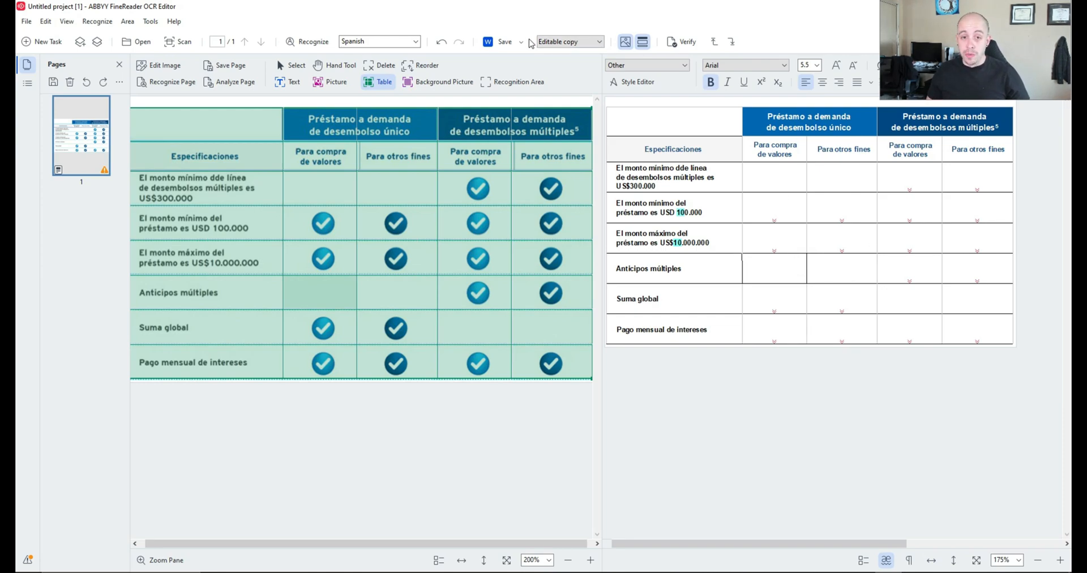
Step: Export the table as an Exact-copy searchable PDF saved to the Desktop
click(521, 42)
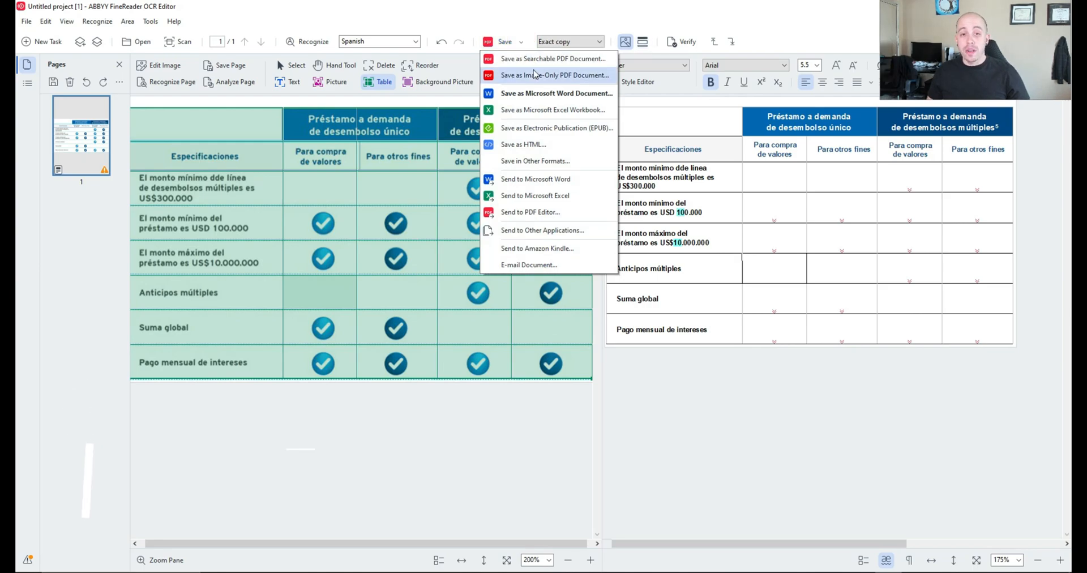
click(516, 58)
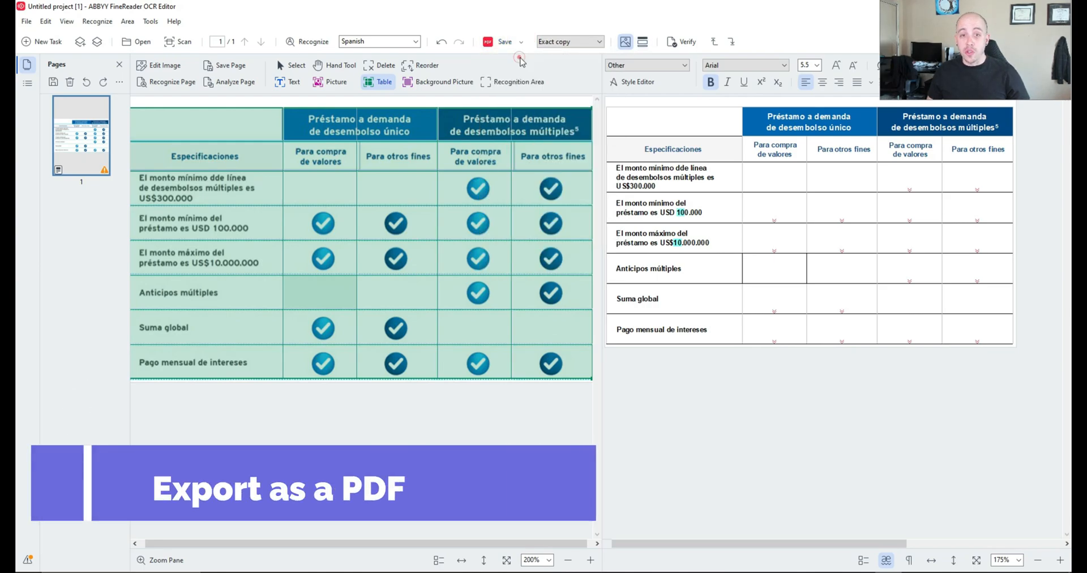
click(504, 41)
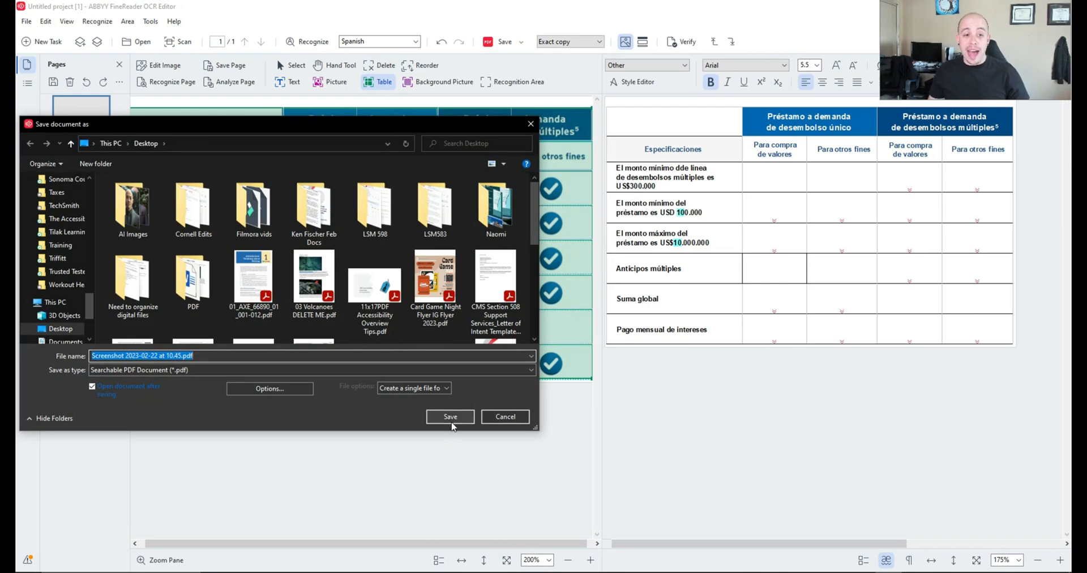
click(450, 417)
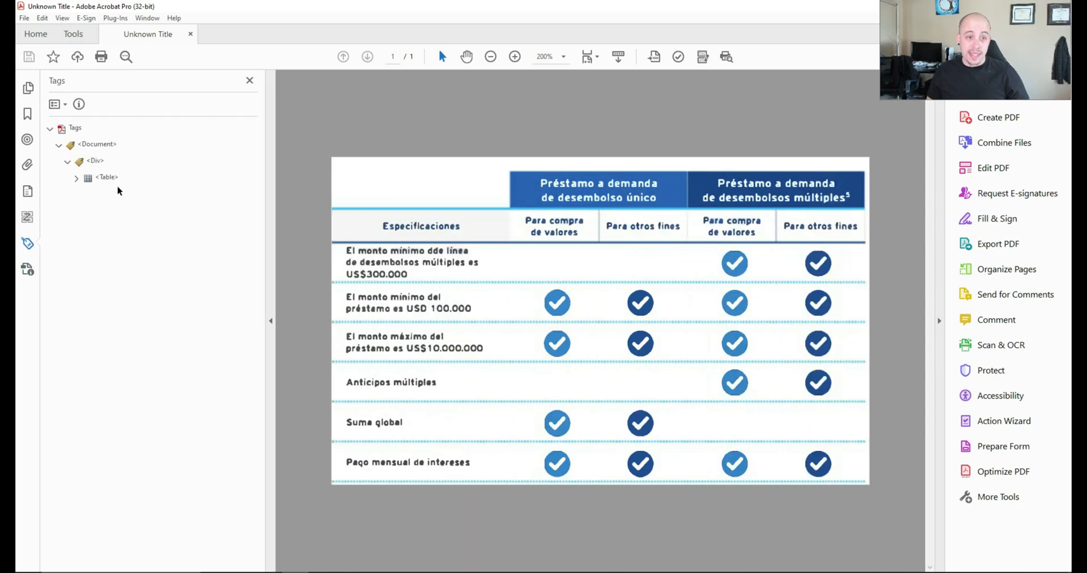
Step: Expand the Table tag in Acrobat's Tags panel and highlight the first data cell
click(77, 178)
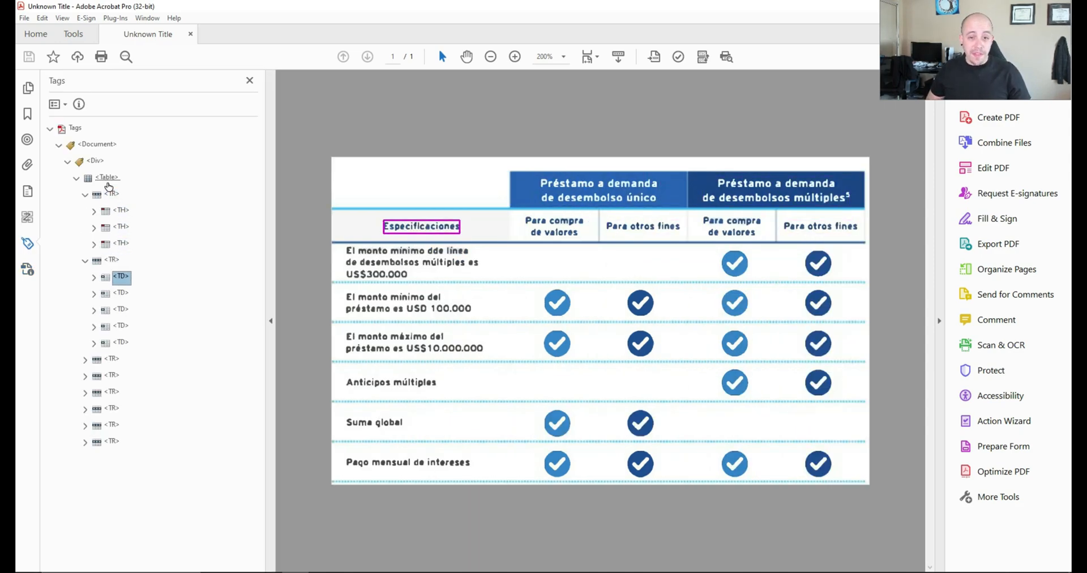
click(120, 342)
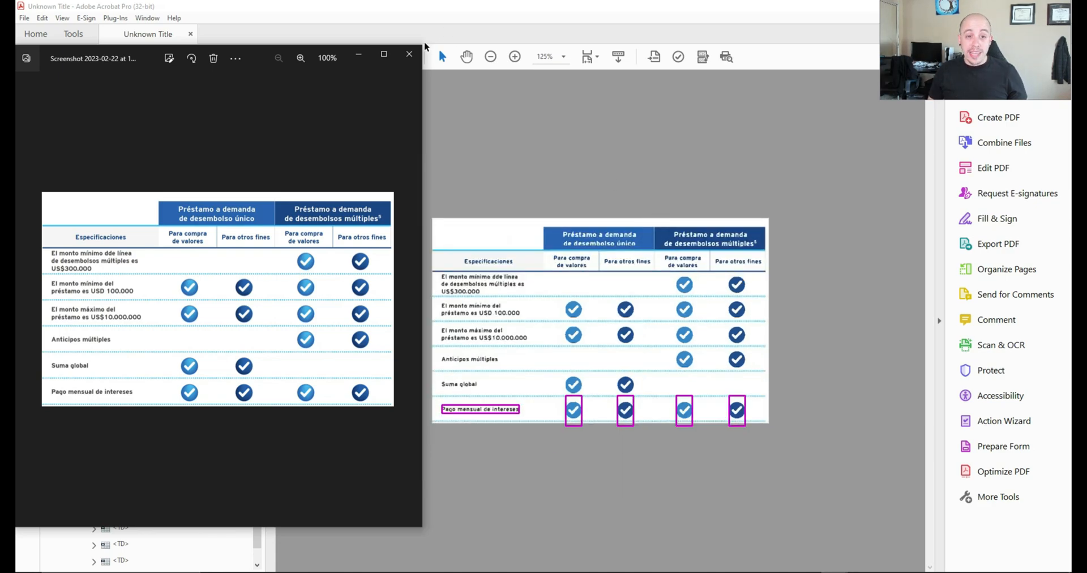
mouse_move(408, 58)
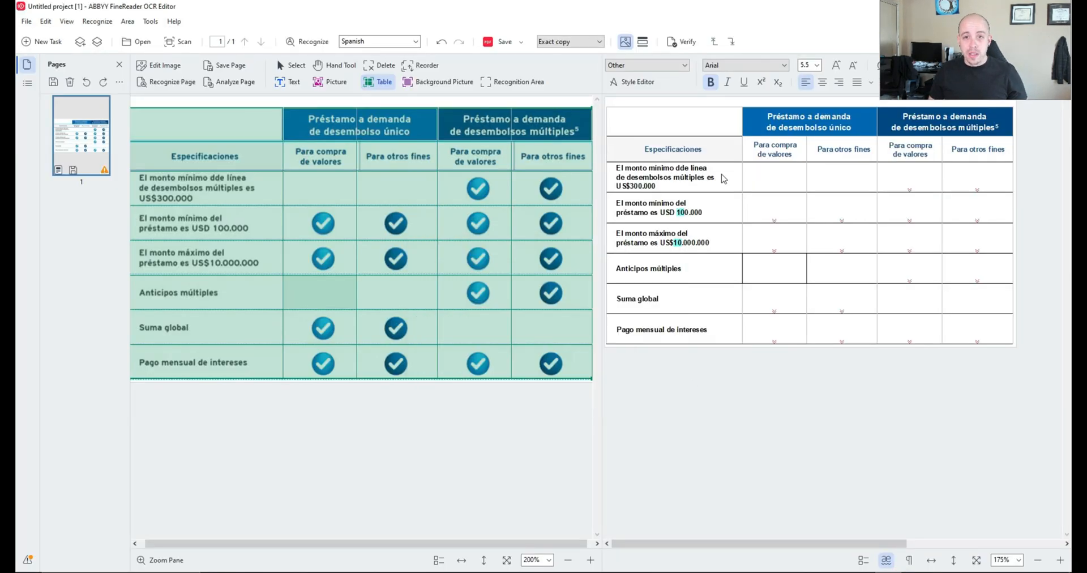
mouse_move(608, 102)
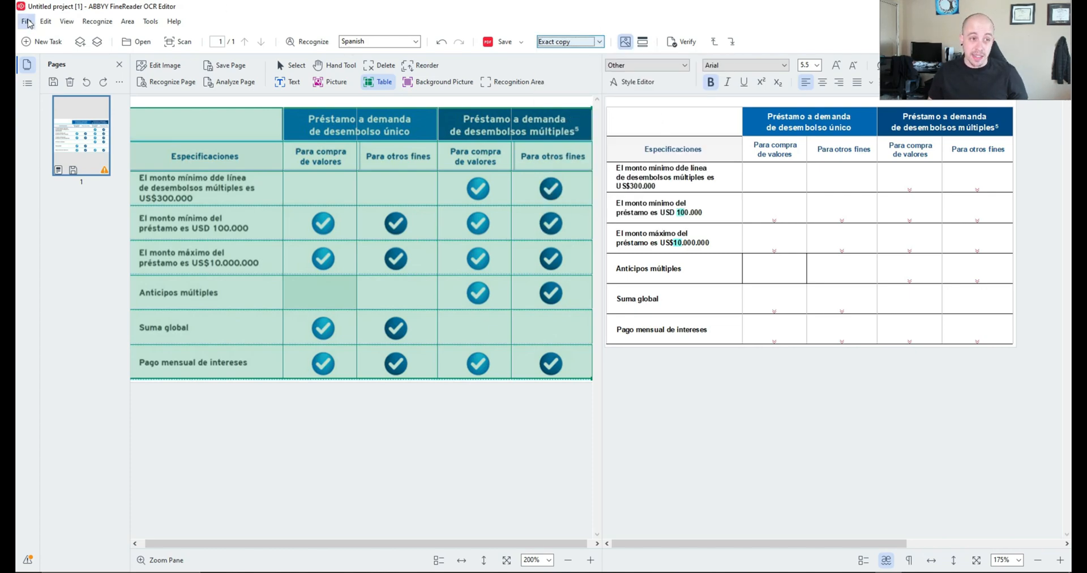
Step: In Options > PDF format settings, set image quality to Custom with no quality loss and confirm
click(150, 21)
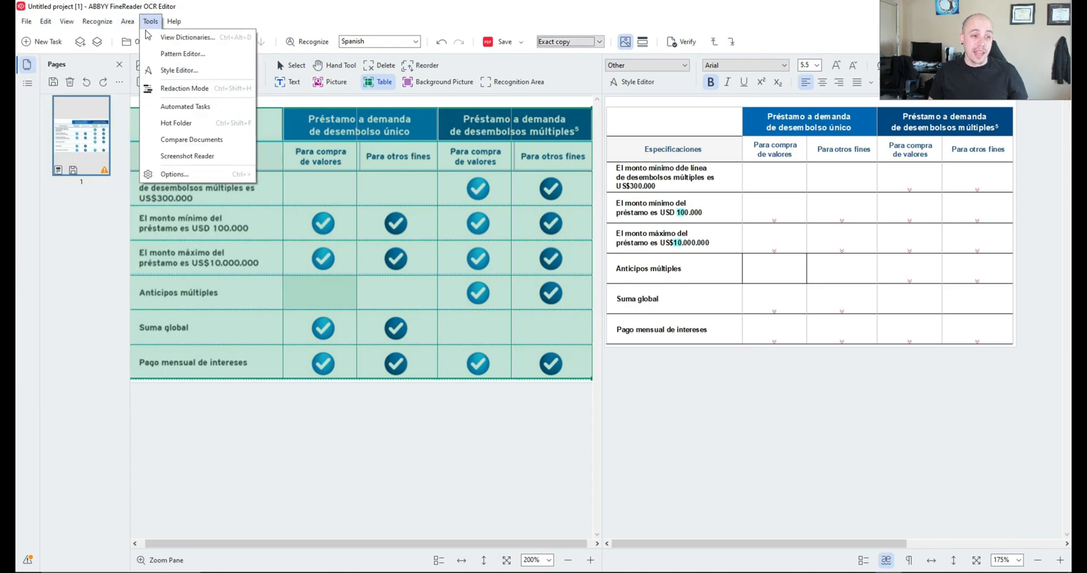
click(174, 174)
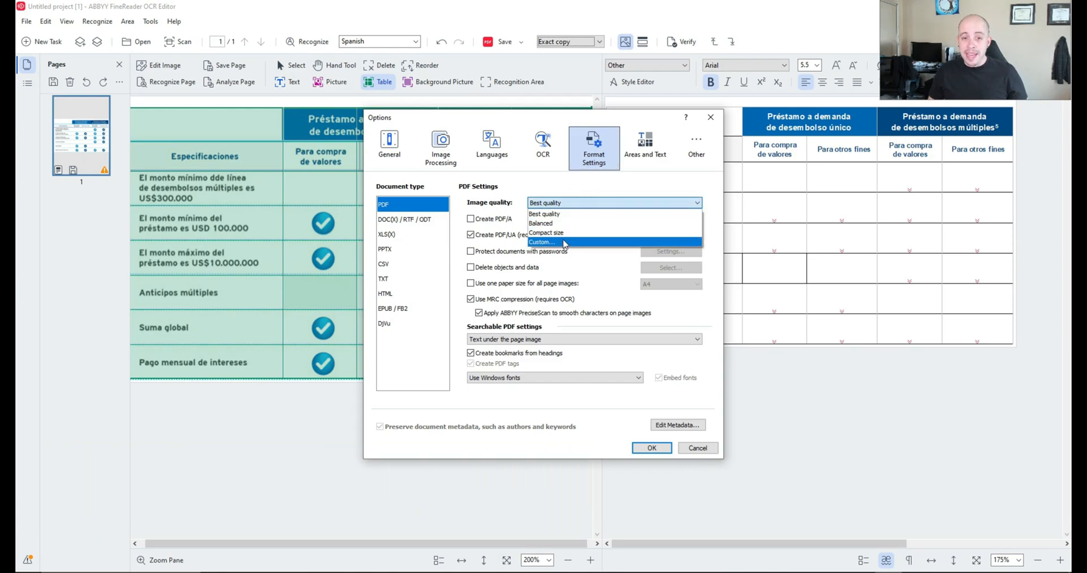
click(542, 242)
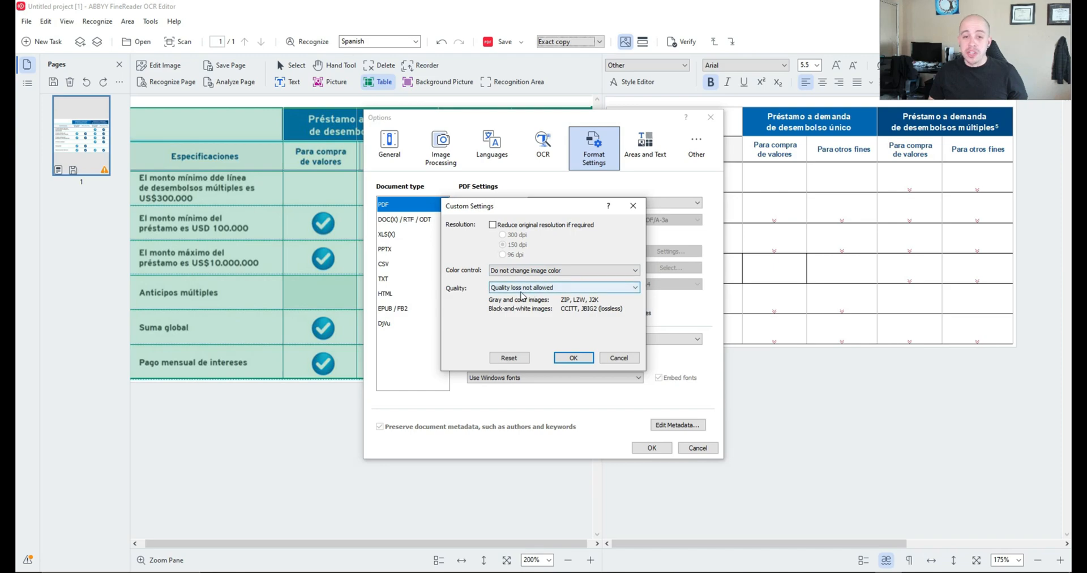
click(573, 357)
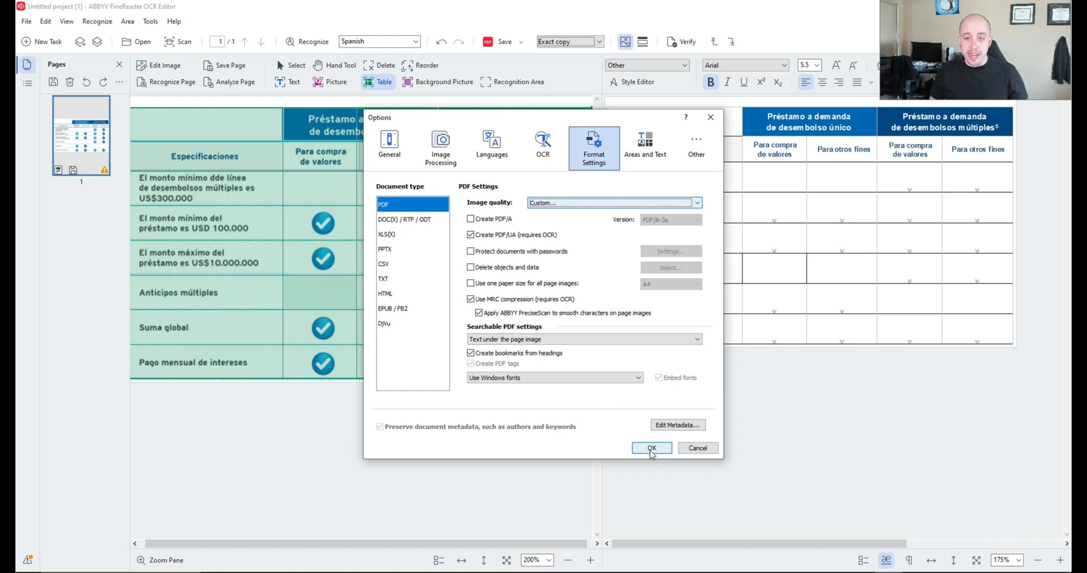
click(651, 447)
text(no)
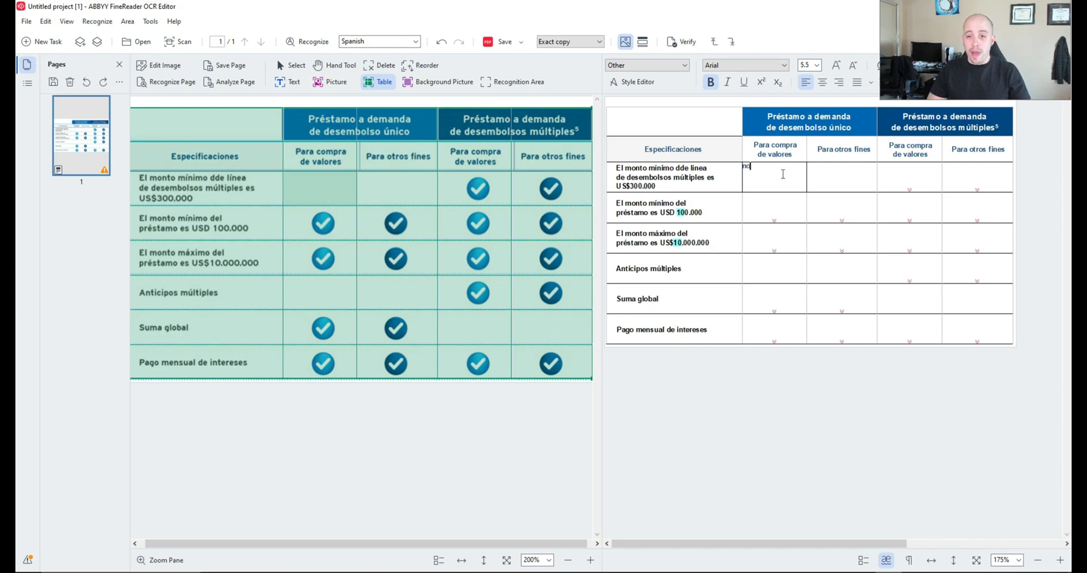
Step: Enter 'does not meet specifications' in the empty cell and move to the next cell
text(does not meet)
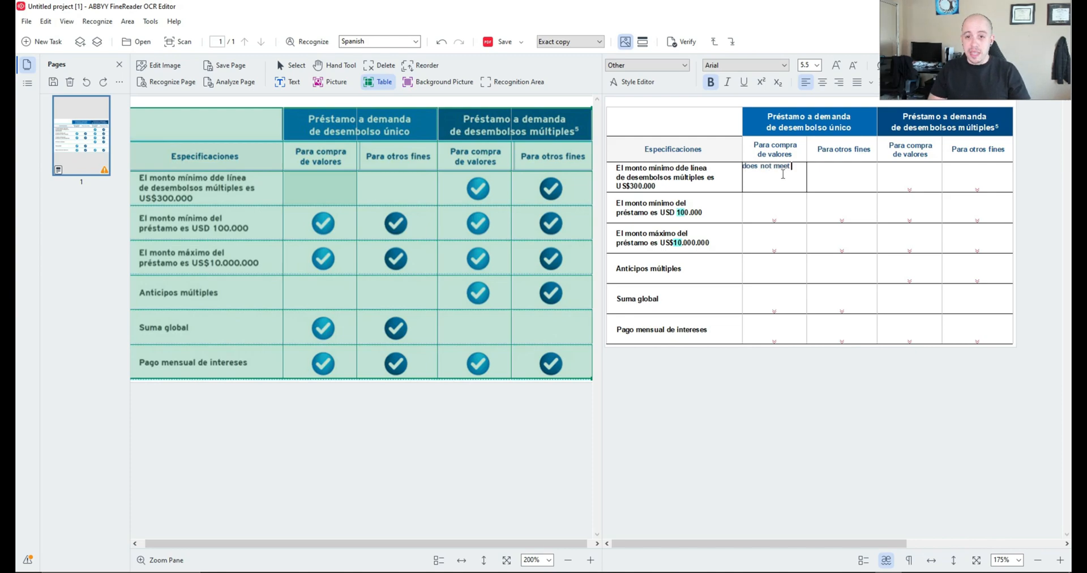
text(specifications)
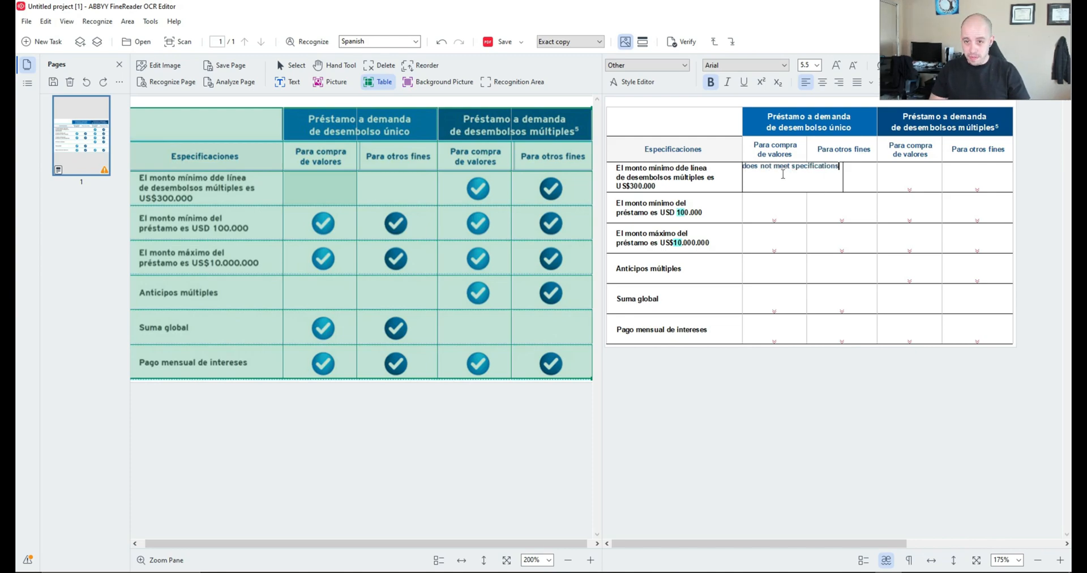
click(789, 261)
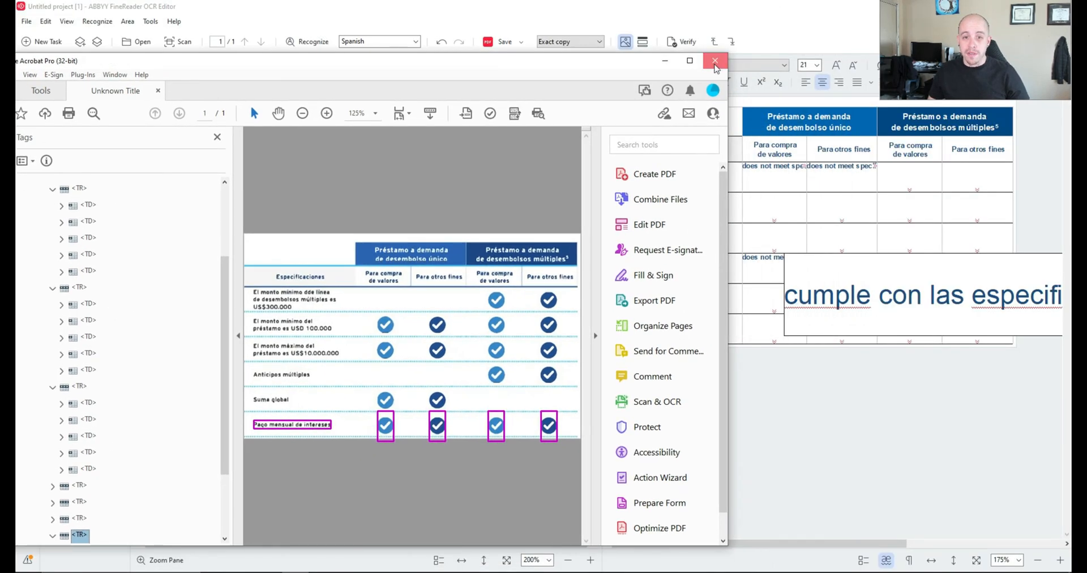
Step: Close the Acrobat preview and re-save the searchable PDF to the Desktop, replacing the existing file
click(716, 61)
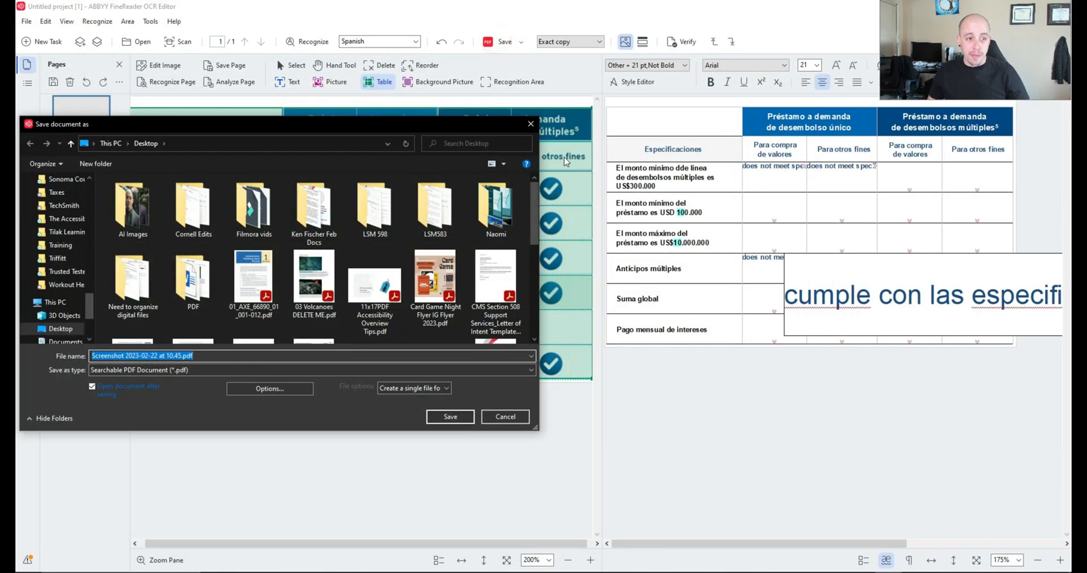
click(449, 417)
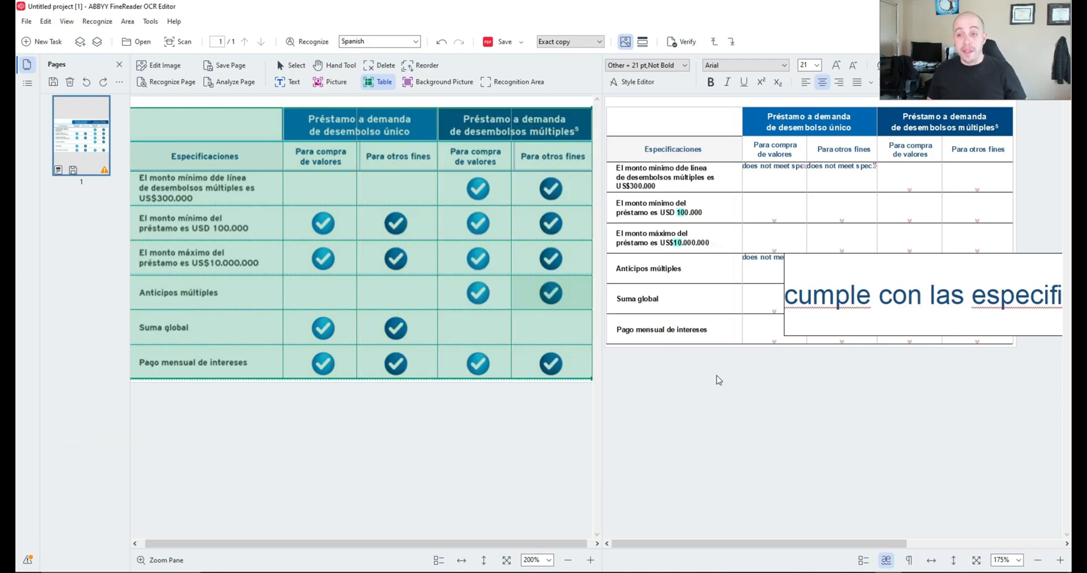
click(504, 42)
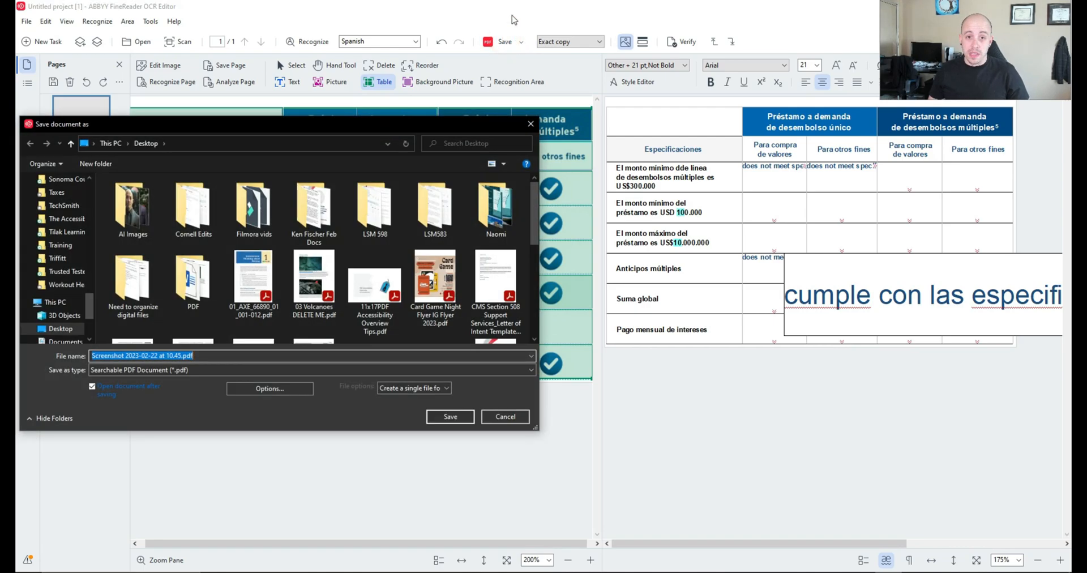
click(448, 417)
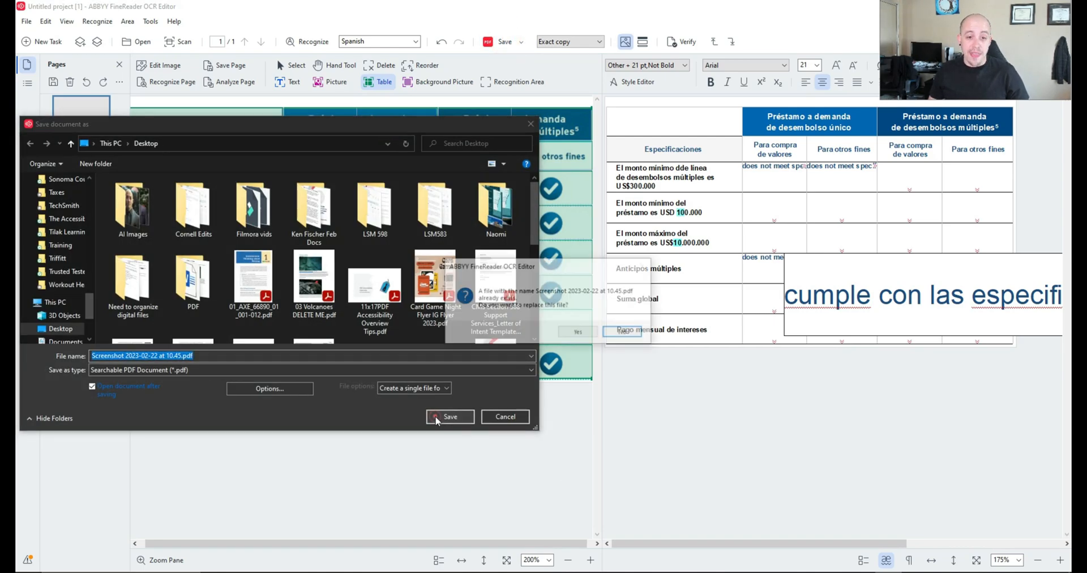
click(441, 416)
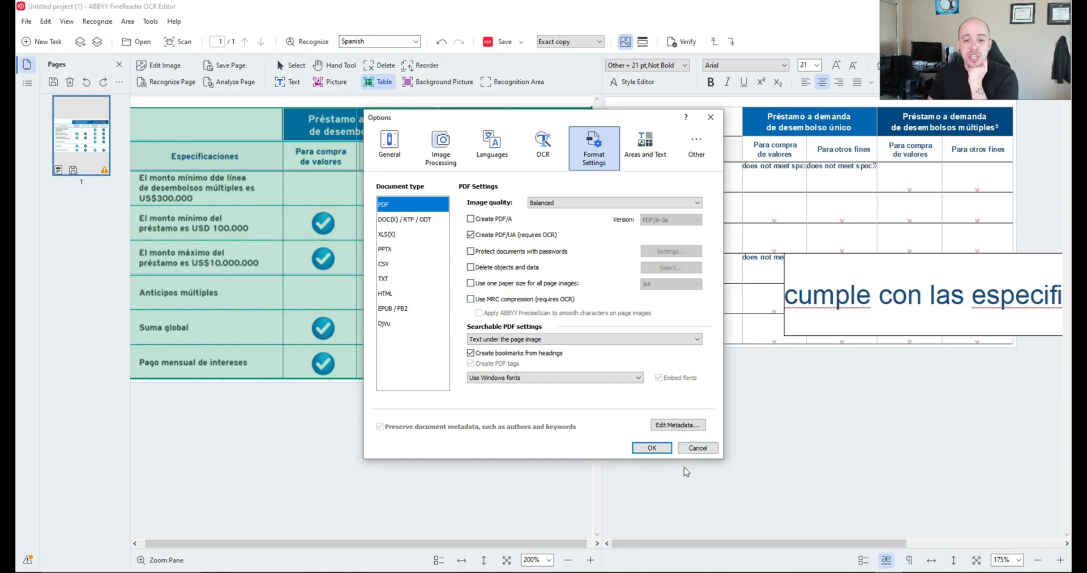
Step: Apply Balanced image quality without MRC and save the searchable PDF to the Desktop
click(652, 448)
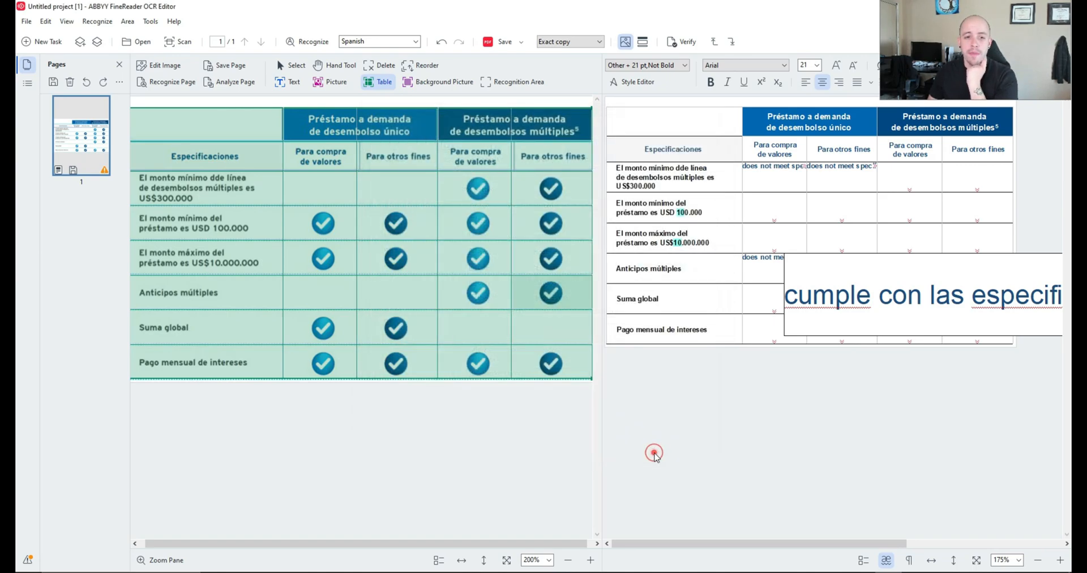
click(505, 42)
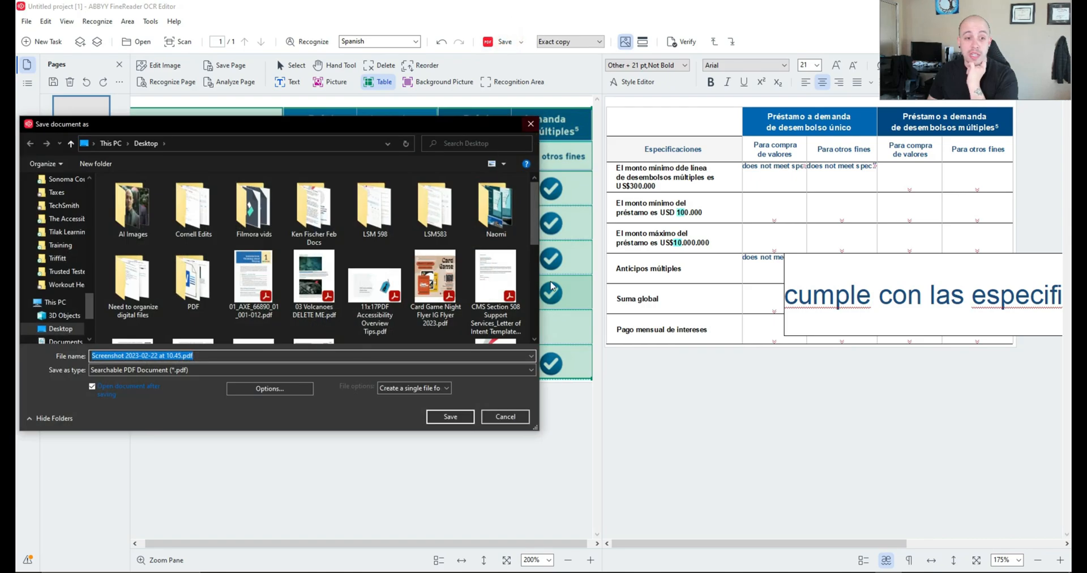
click(451, 416)
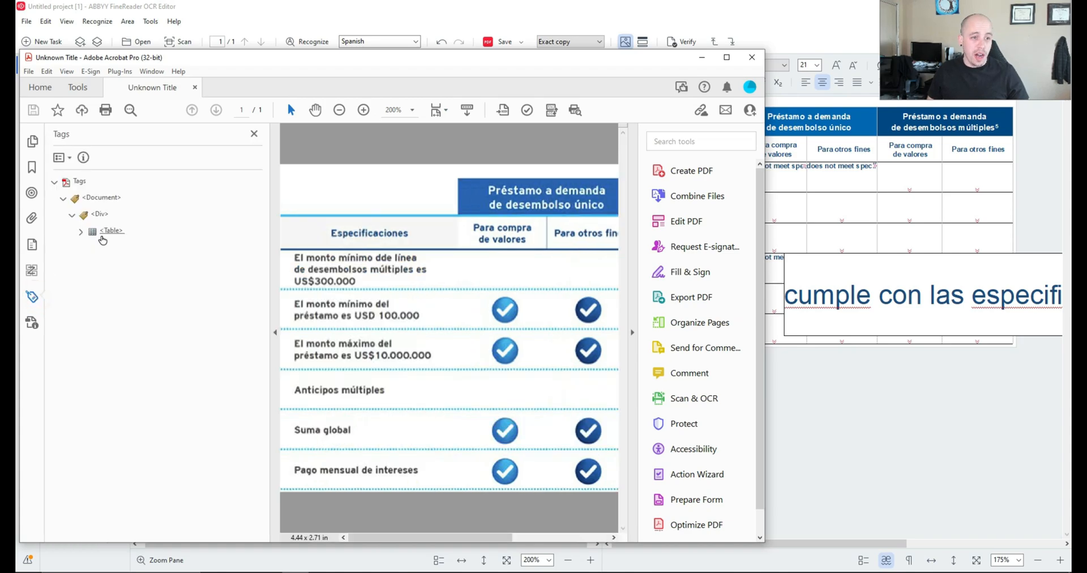
Step: Expand the Table tag and a header cell in the Tags pane, then highlight the next table row
click(80, 231)
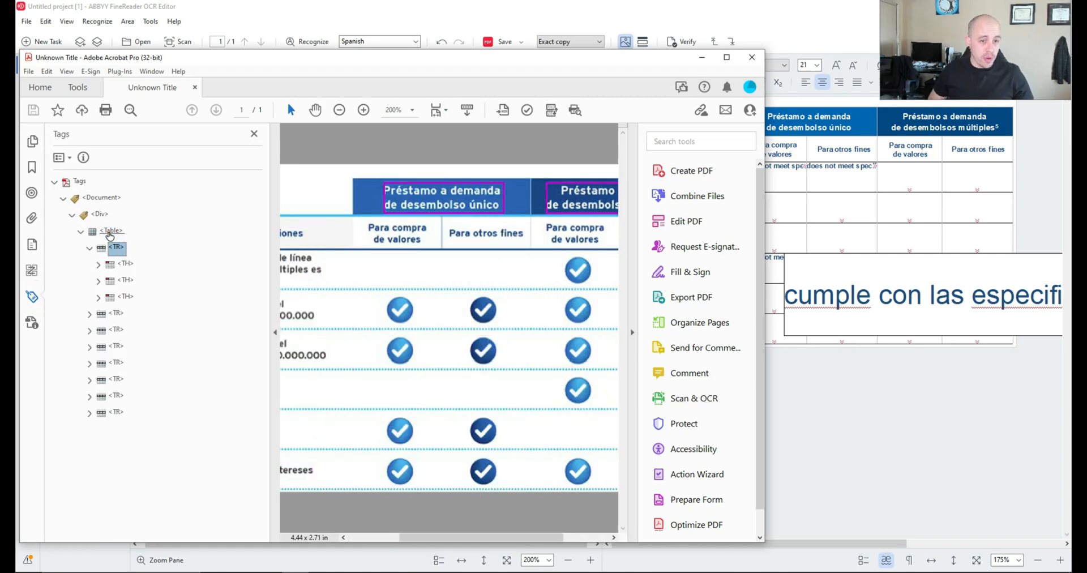
click(98, 279)
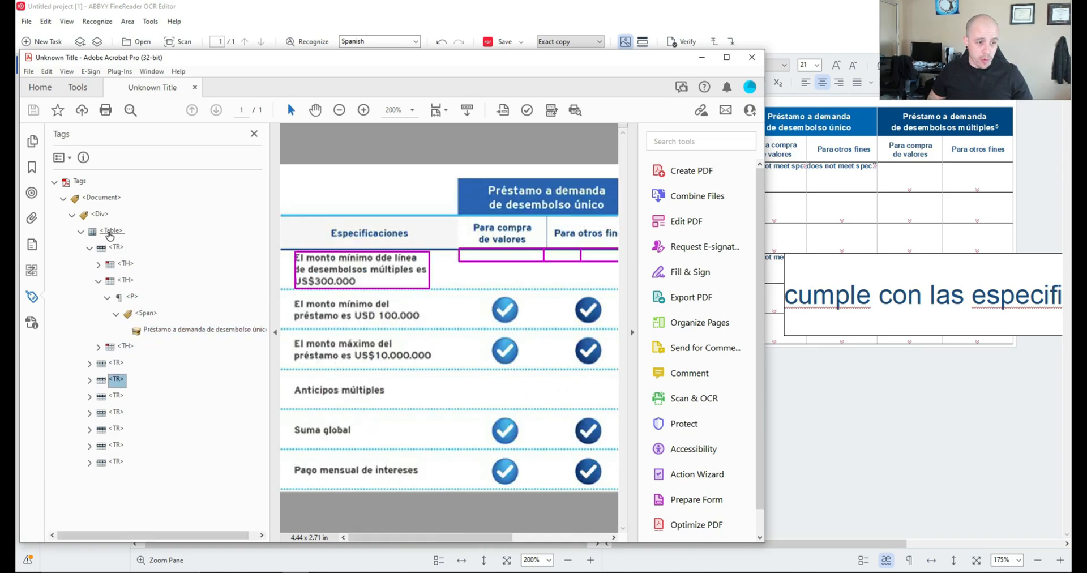
click(88, 396)
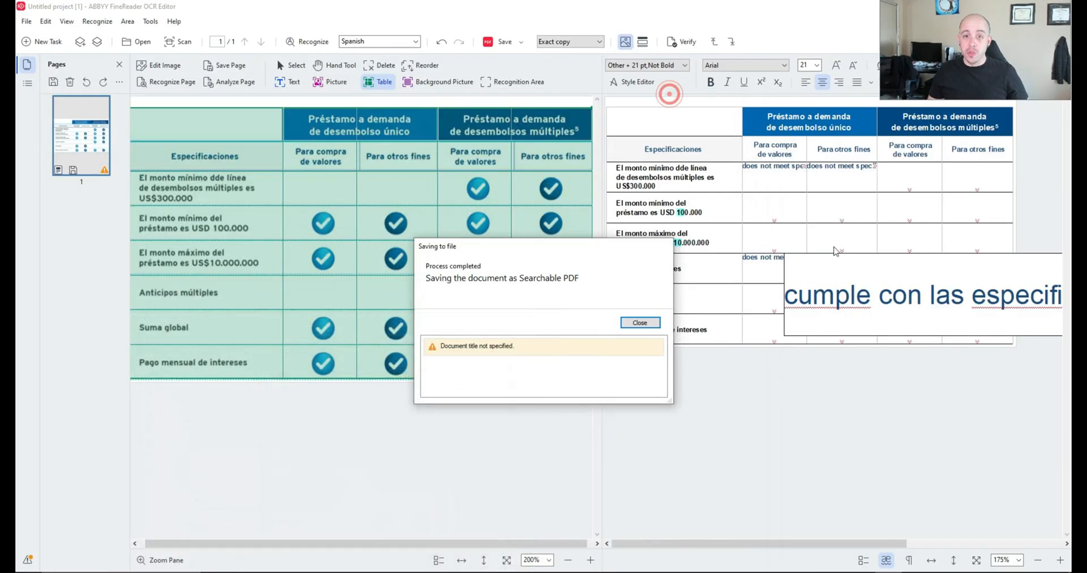
Step: Dismiss the save report and export the recognized table as a Microsoft Word document to the Desktop
click(640, 323)
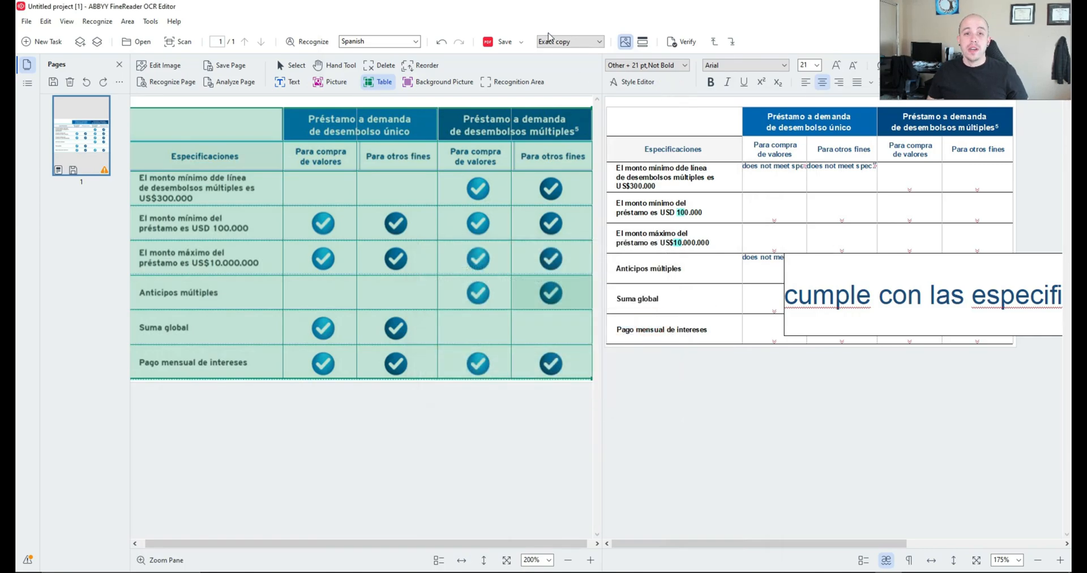
click(505, 42)
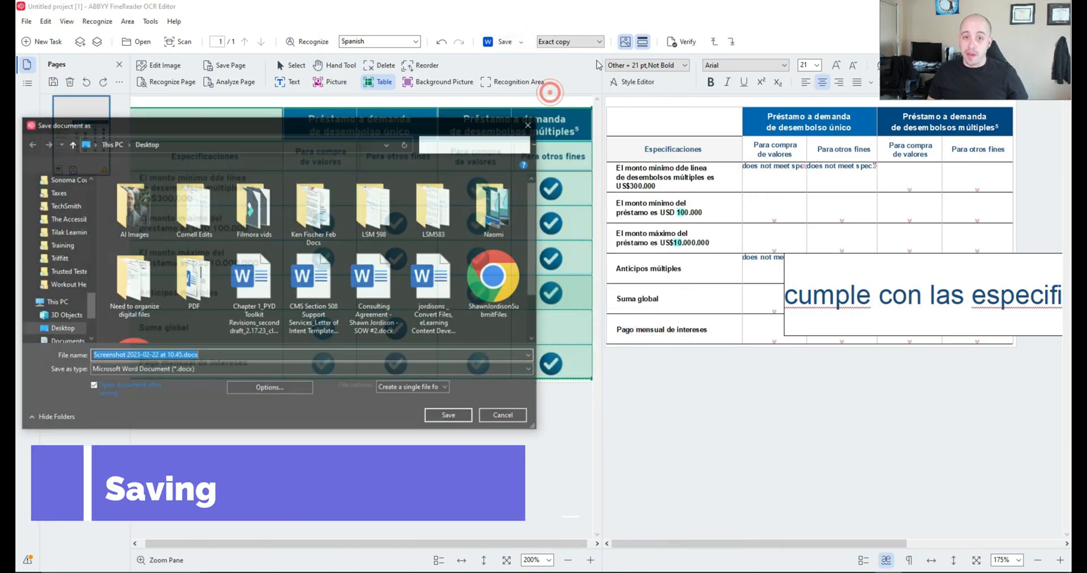
click(449, 415)
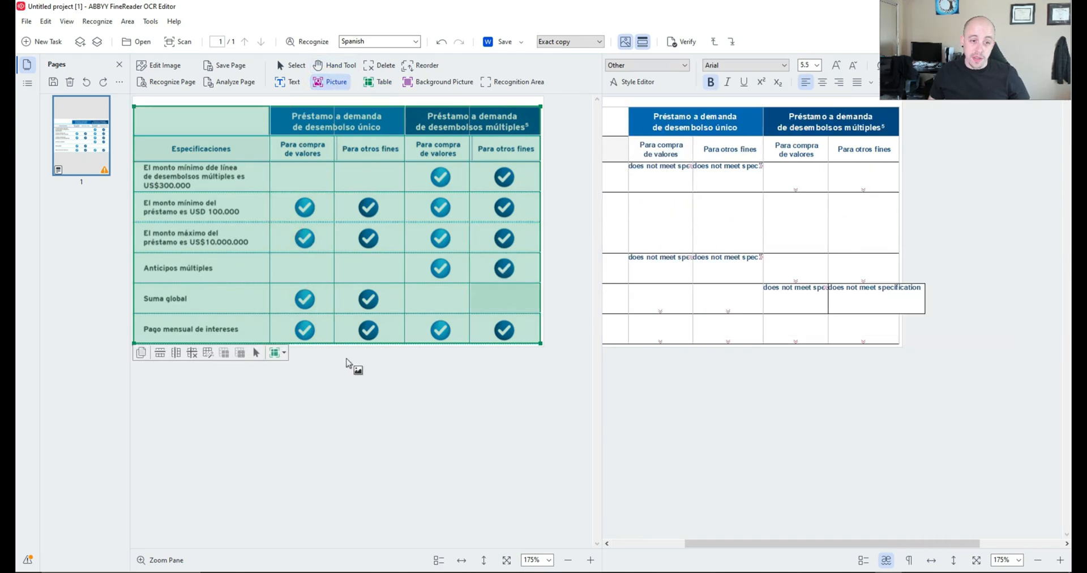
Step: Draw a picture zone around the checkmark cell in the El monto máximo row's first column
click(304, 238)
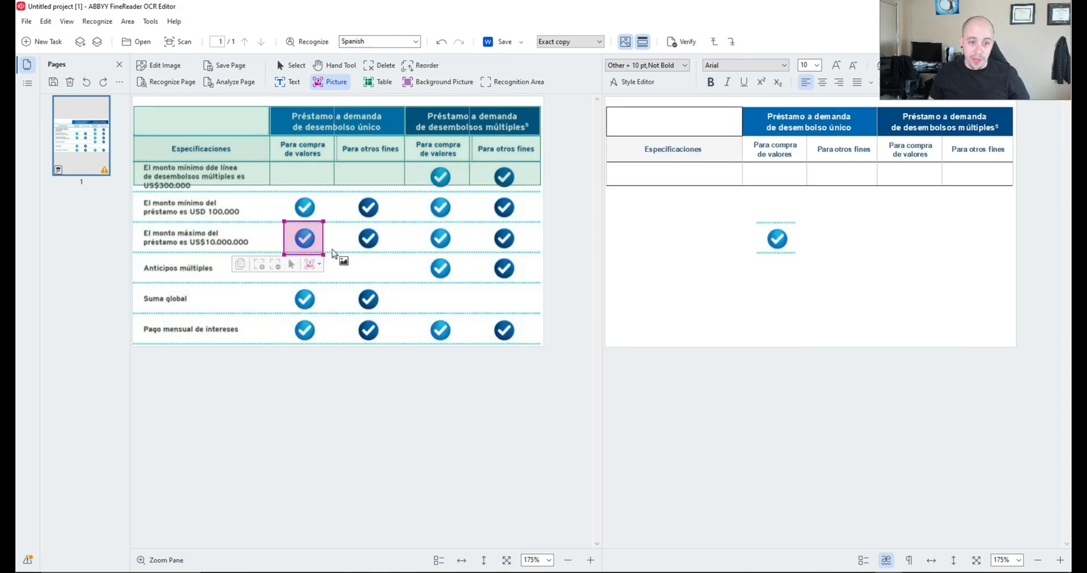